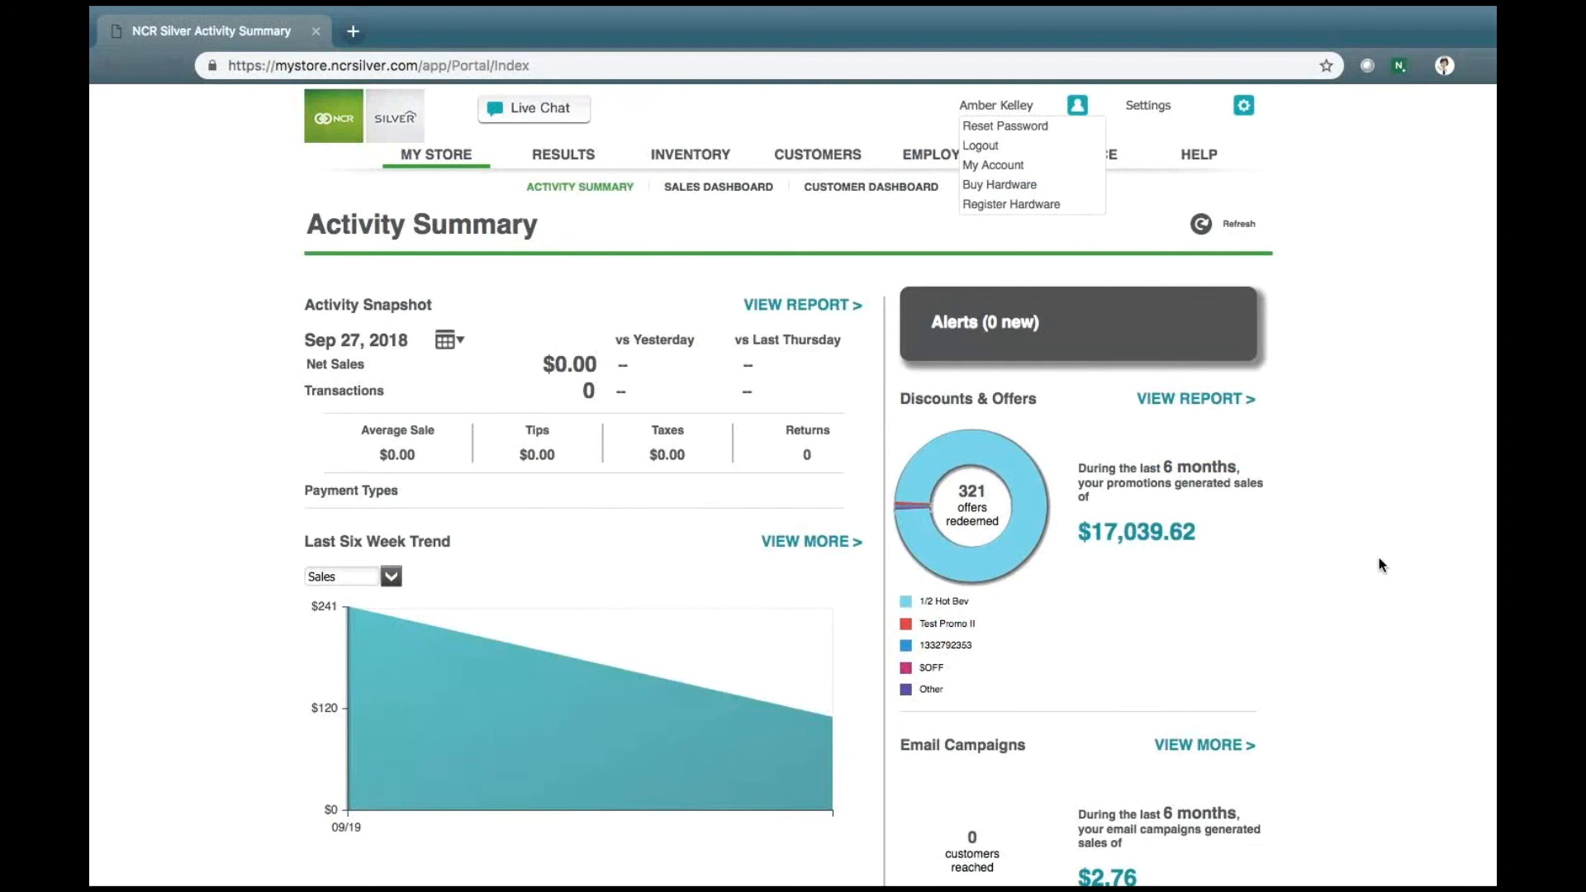
mouse_move(1175, 114)
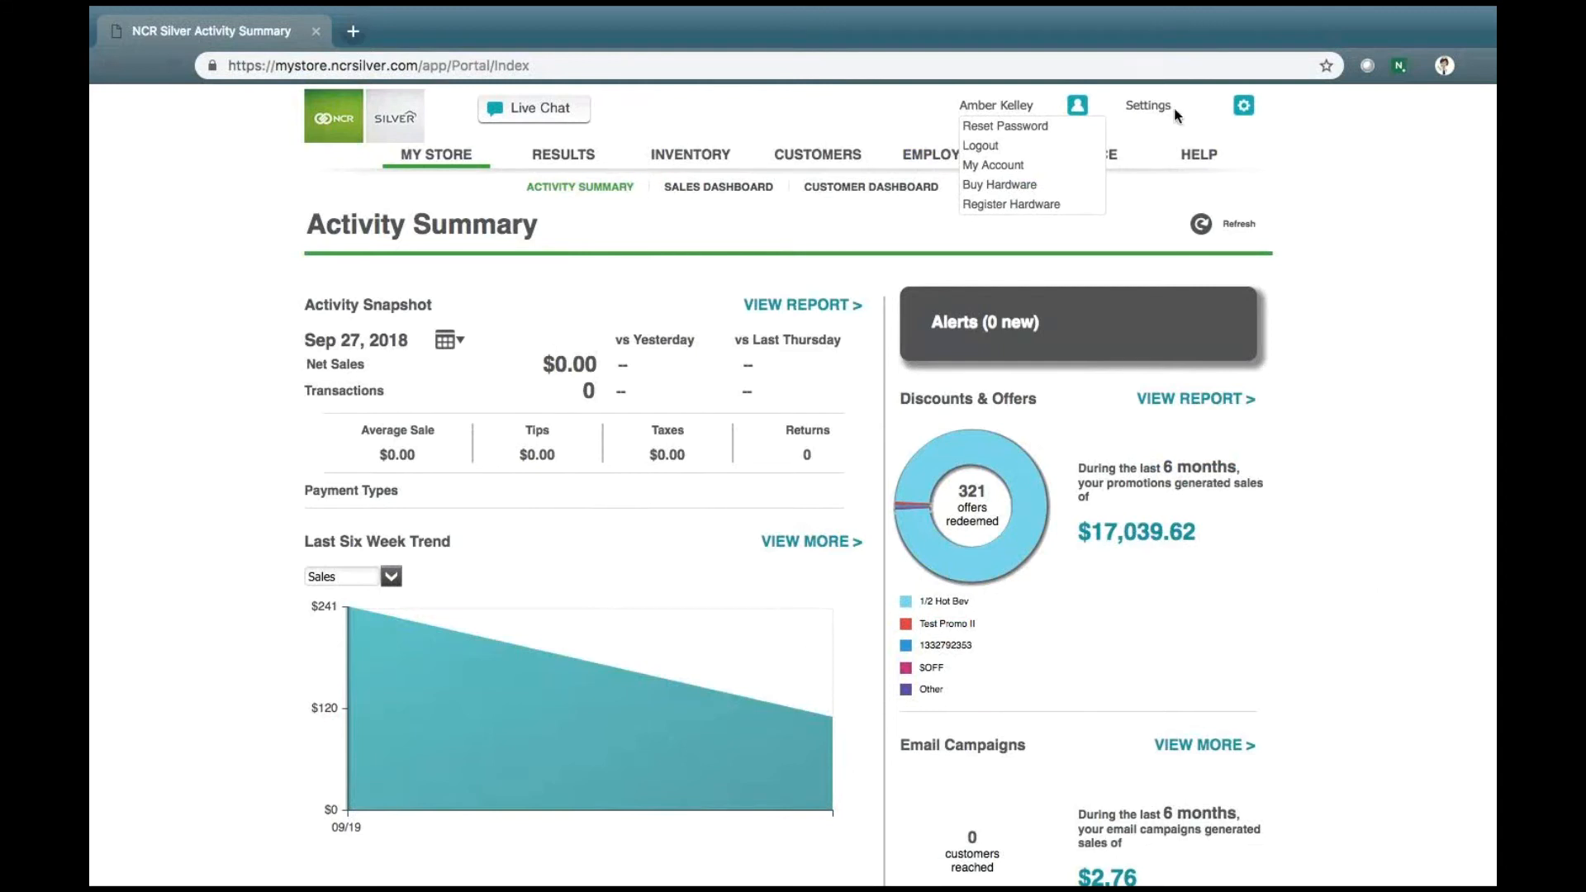
mouse_move(986, 113)
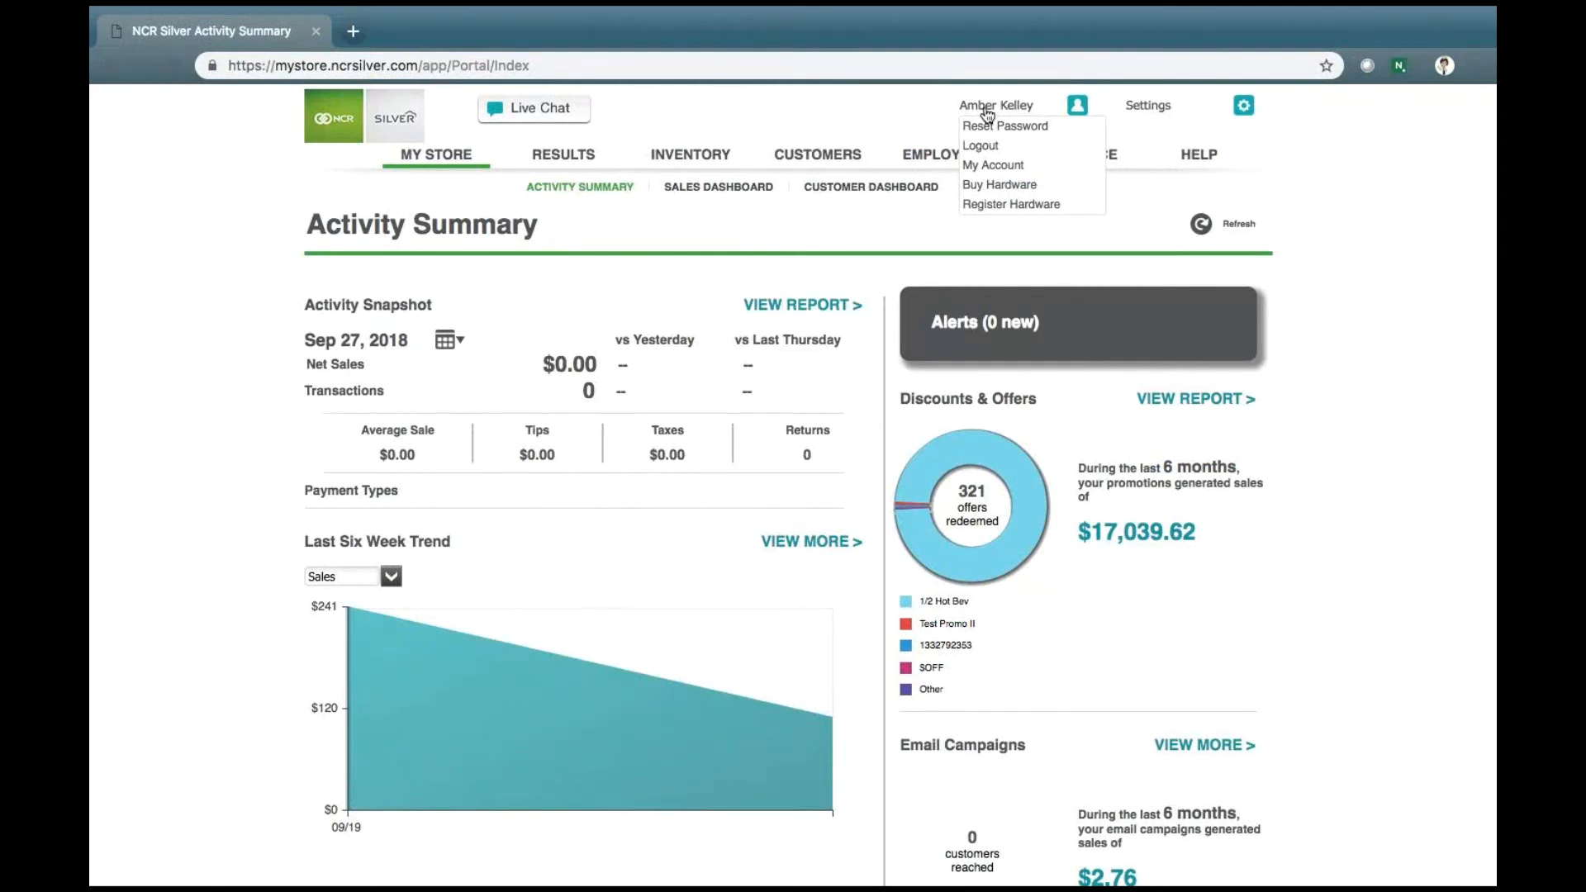
Step: Choose My Account from the user name menu to show account status, subscription, devices and credentials
left_click(992, 165)
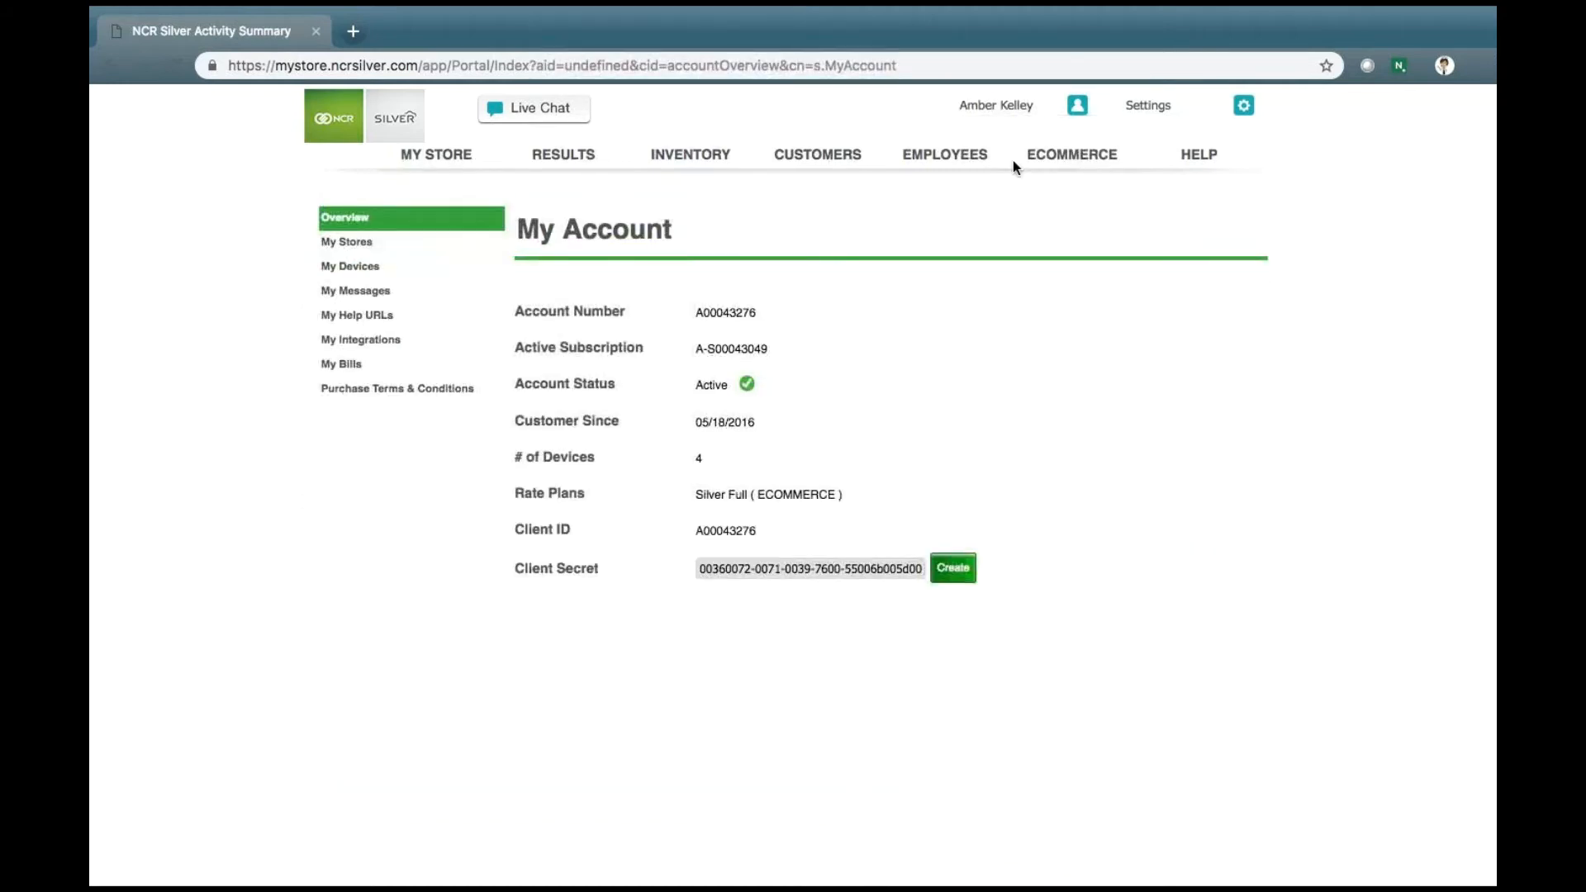
mouse_move(971, 185)
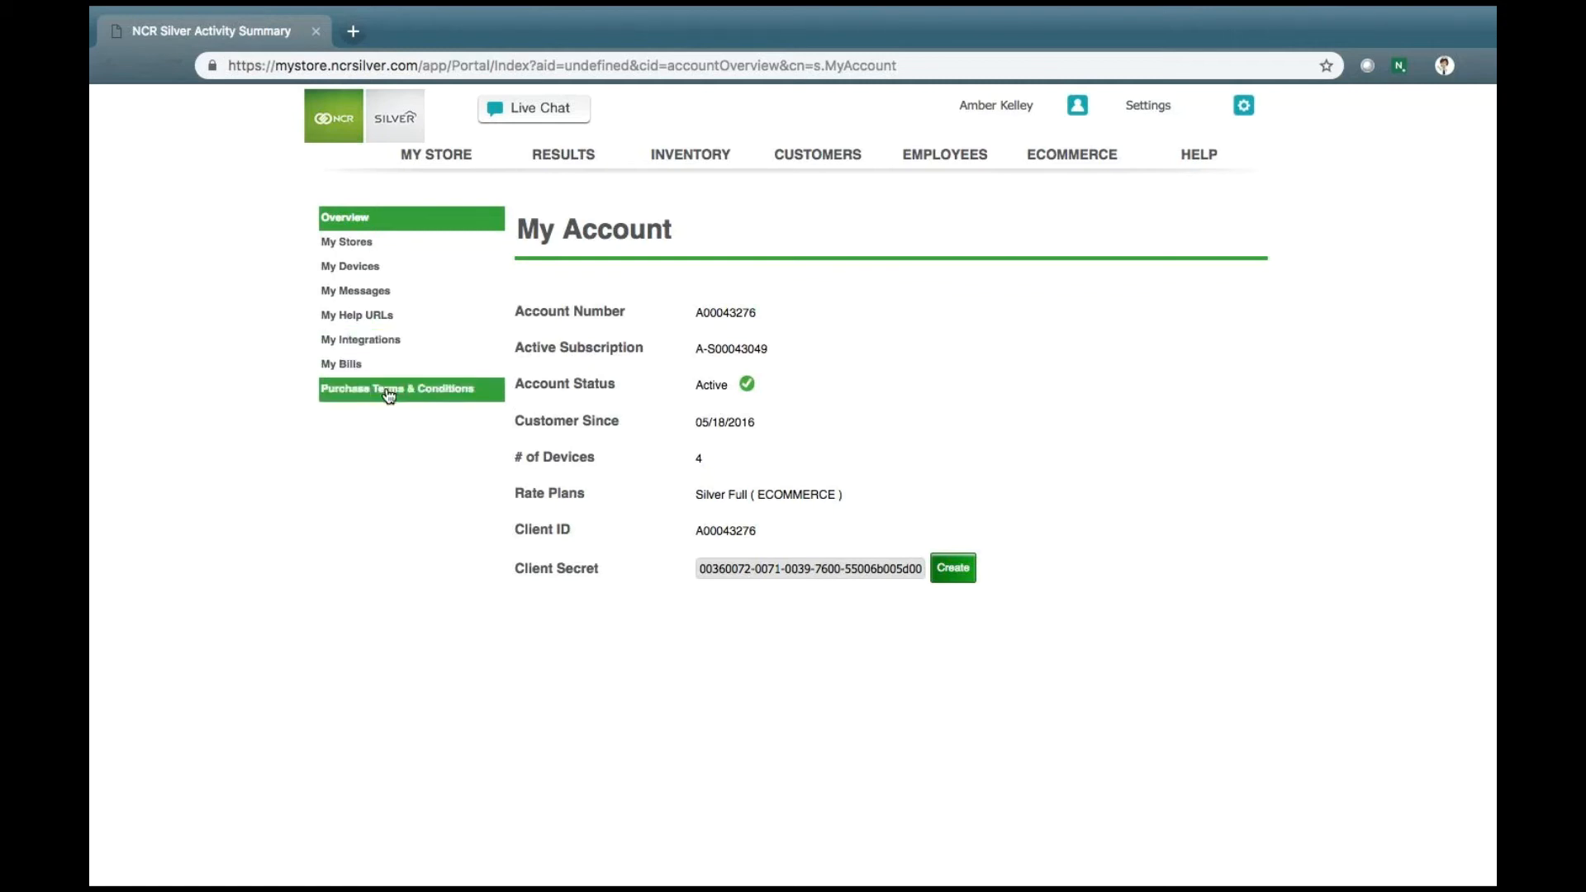
mouse_move(503, 237)
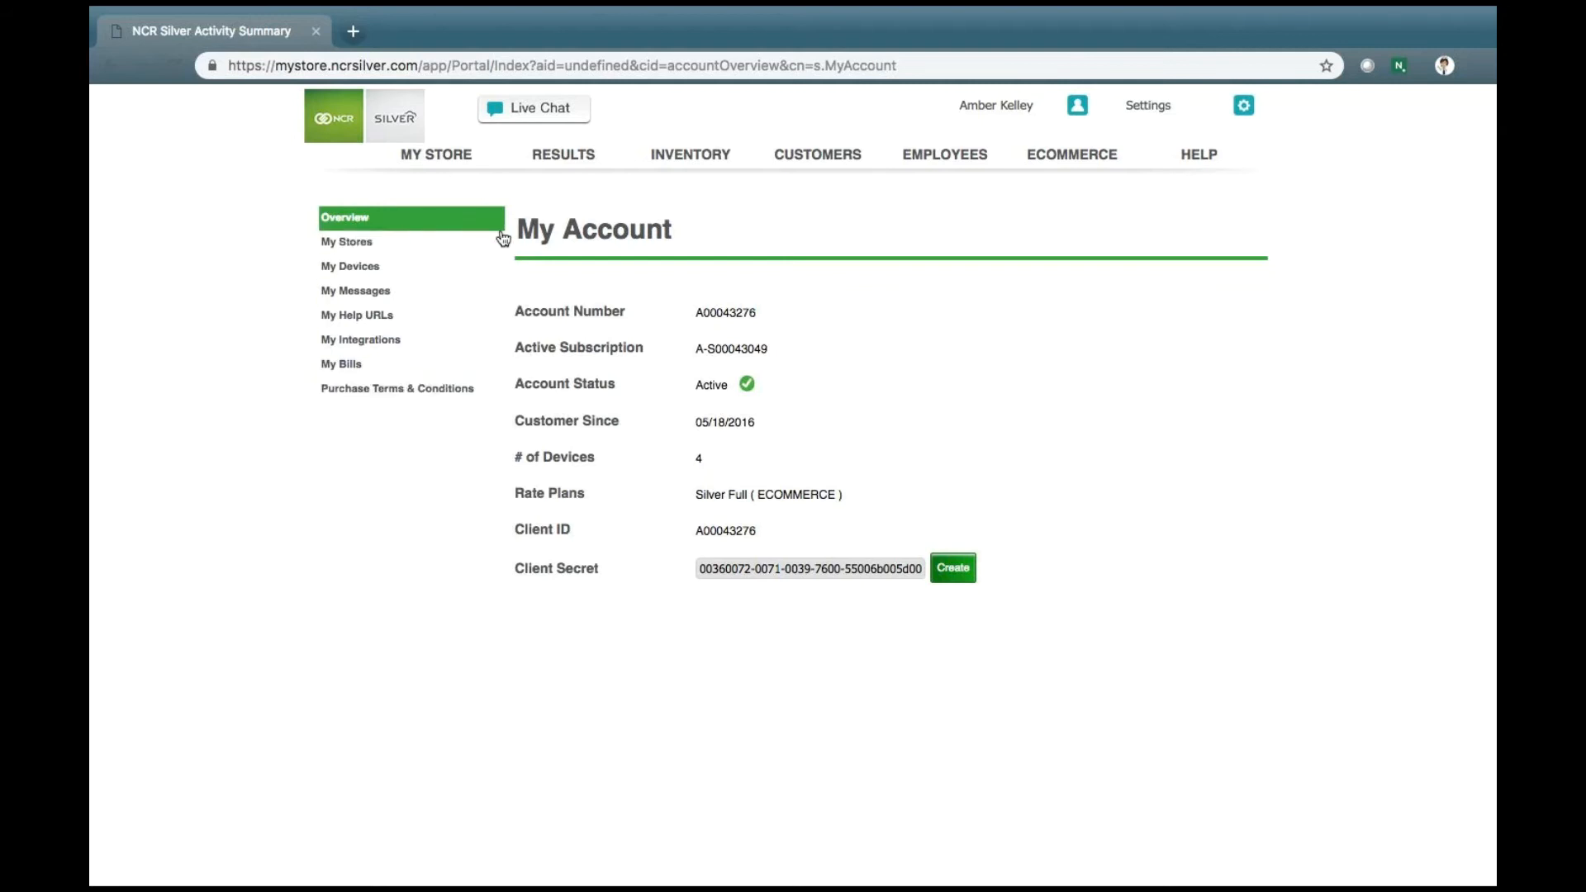
mouse_move(802, 322)
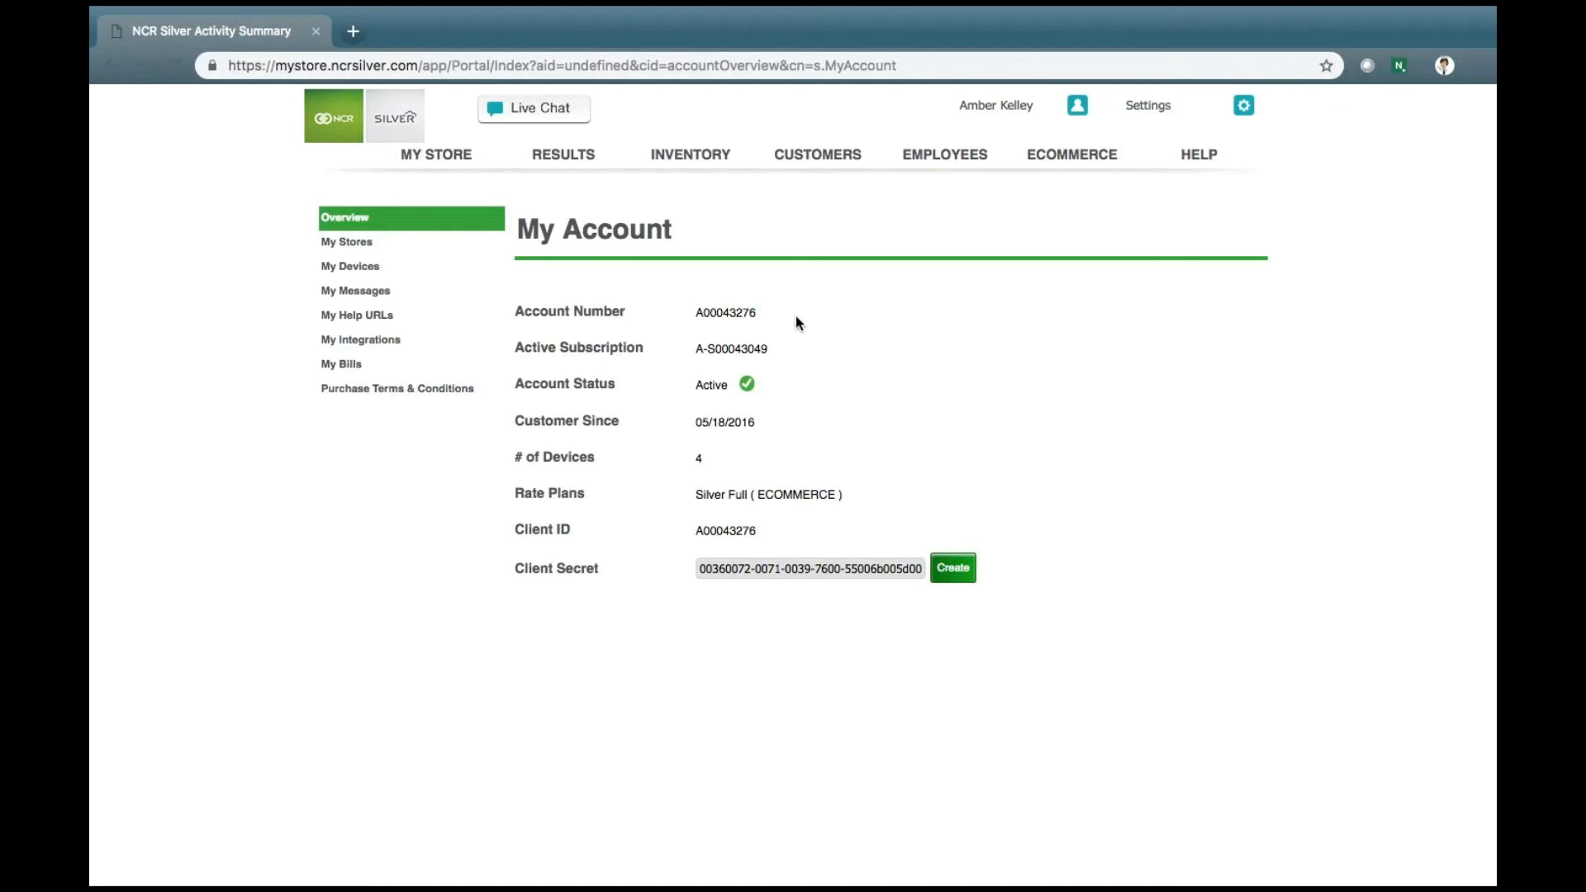
mouse_move(495, 524)
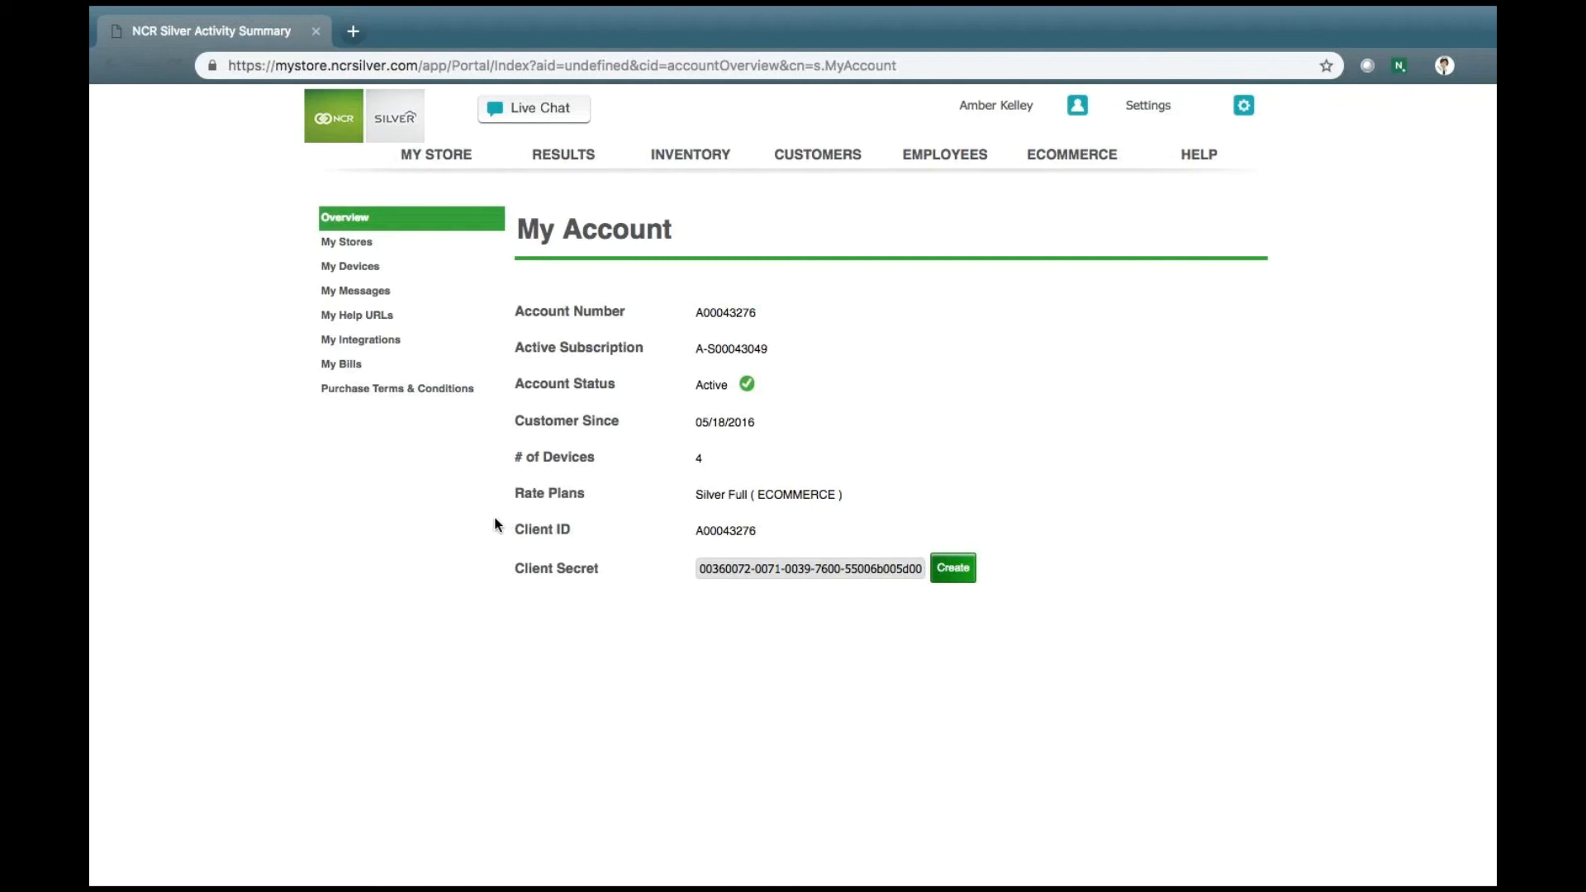
mouse_move(969, 486)
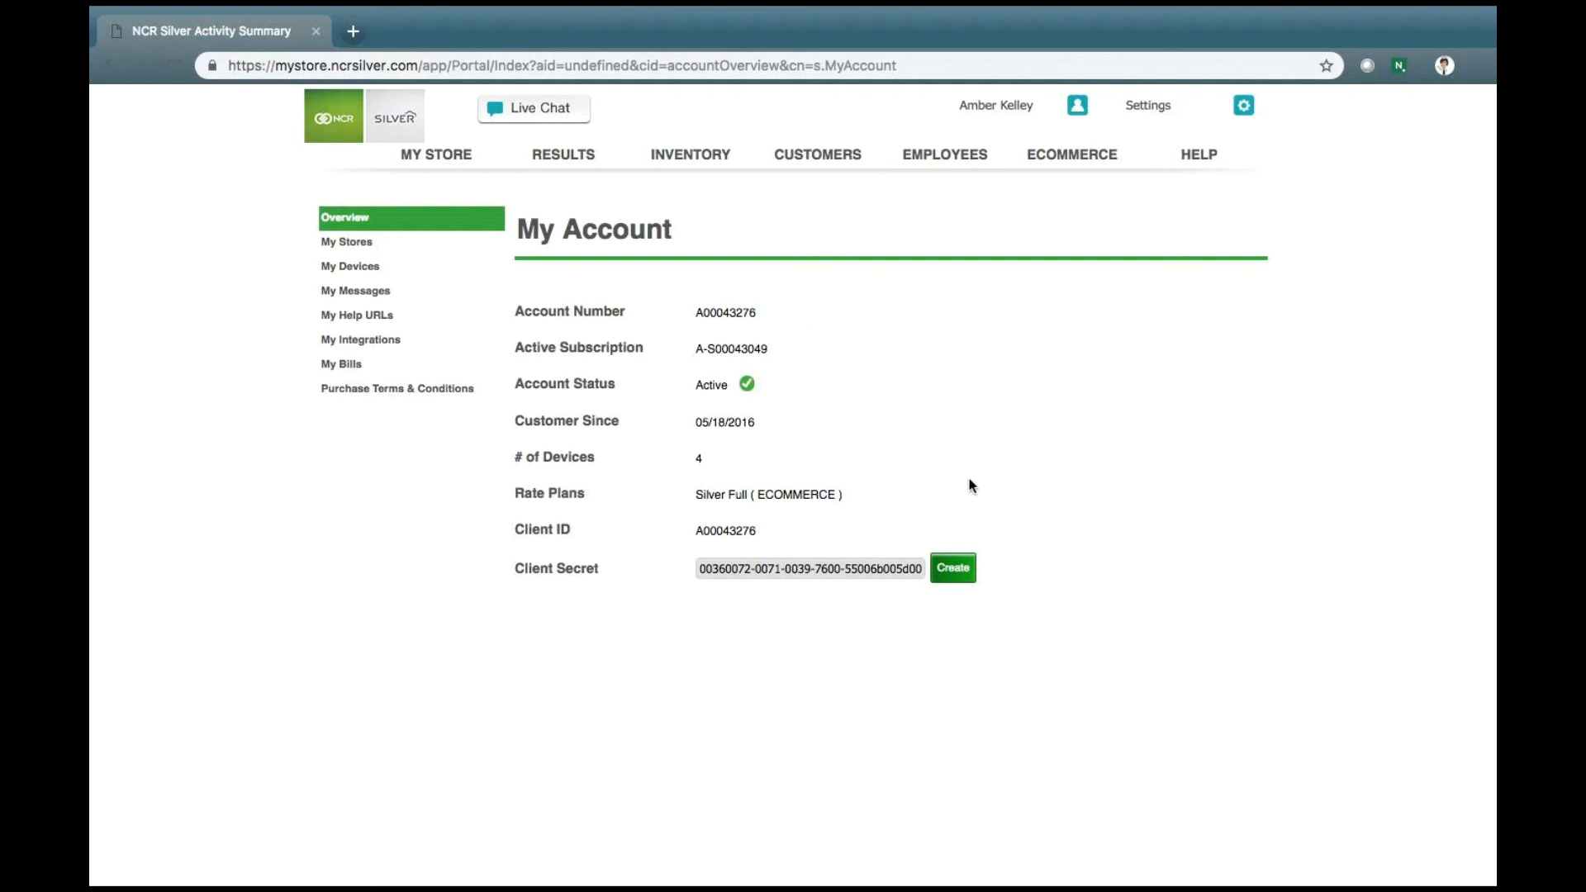
mouse_move(840, 625)
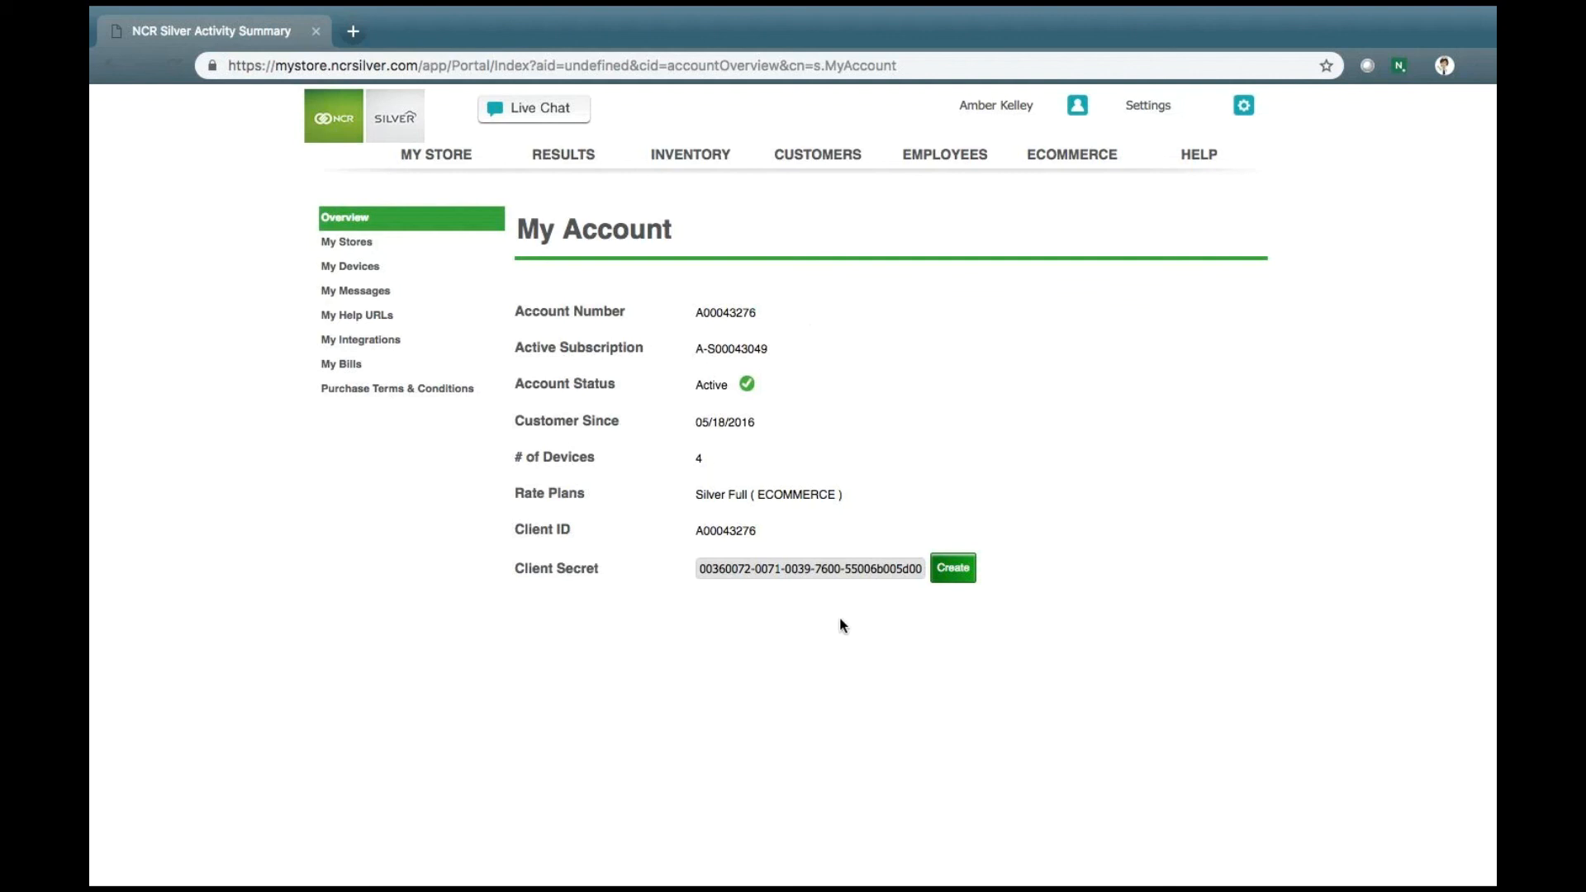